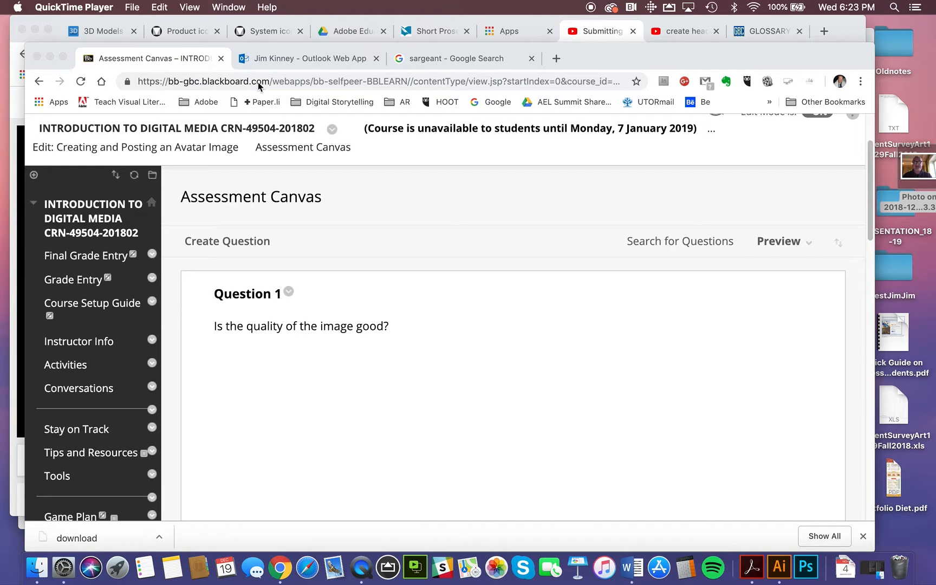
{"action": "mouse_move", "coordinate": [259, 84]}
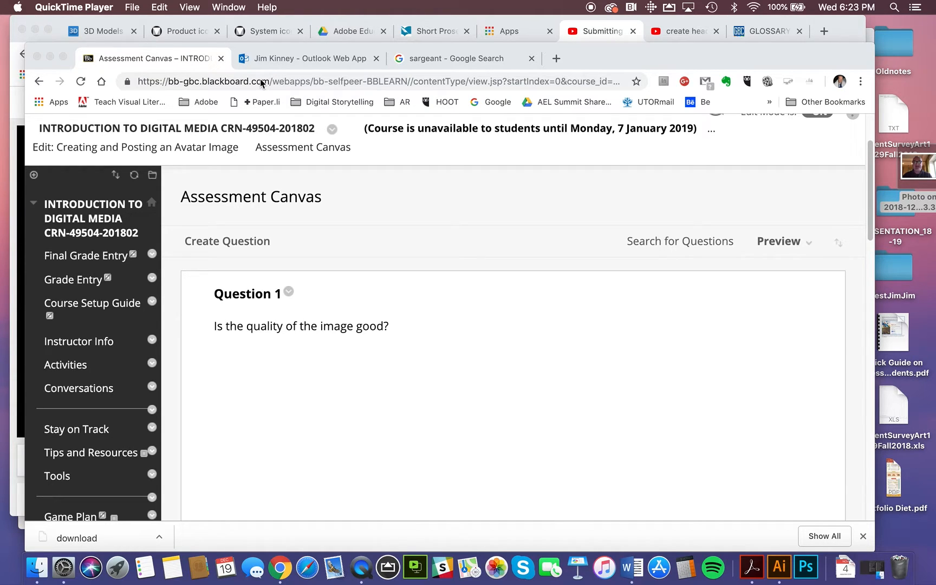
Step: Turn on Student Preview for Introduction to Digital Media from the icon beside Edit Mode
{"action": "scroll", "scroll_direction": "down", "scroll_amount": 3}
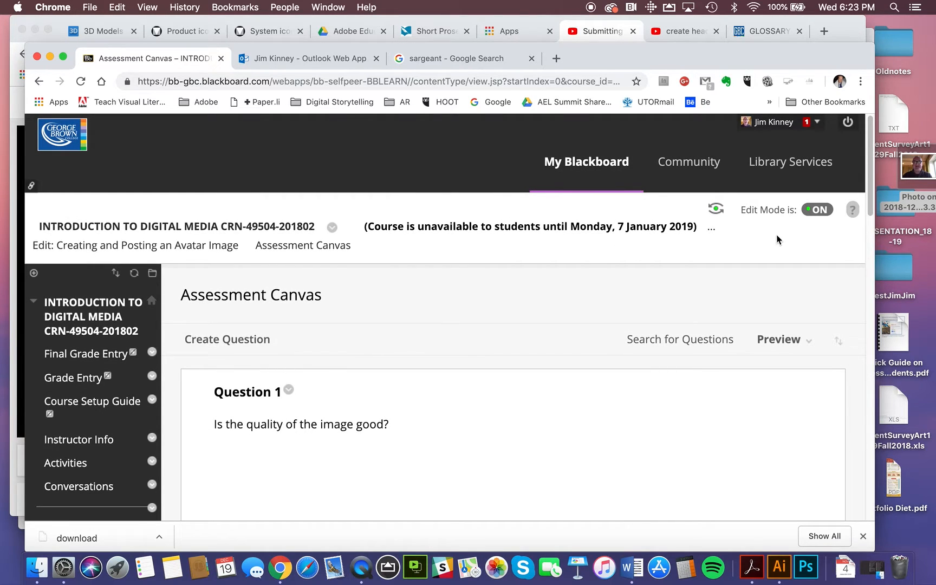
{"action": "left_click", "coordinate": [717, 209]}
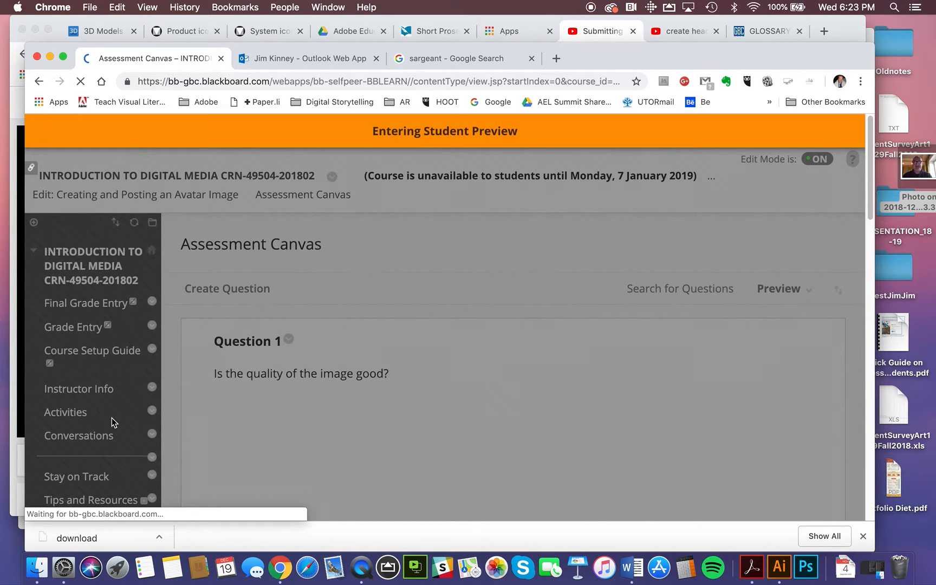
Step: Go to the course Tools and open the Roster page while previewing as a student
{"action": "left_click", "coordinate": [78, 389]}
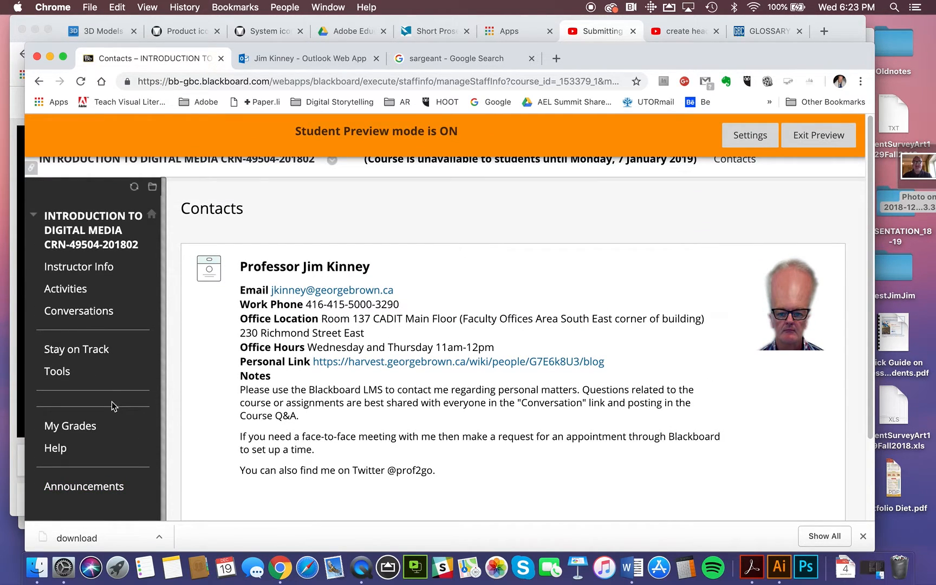
{"action": "left_click", "coordinate": [57, 371]}
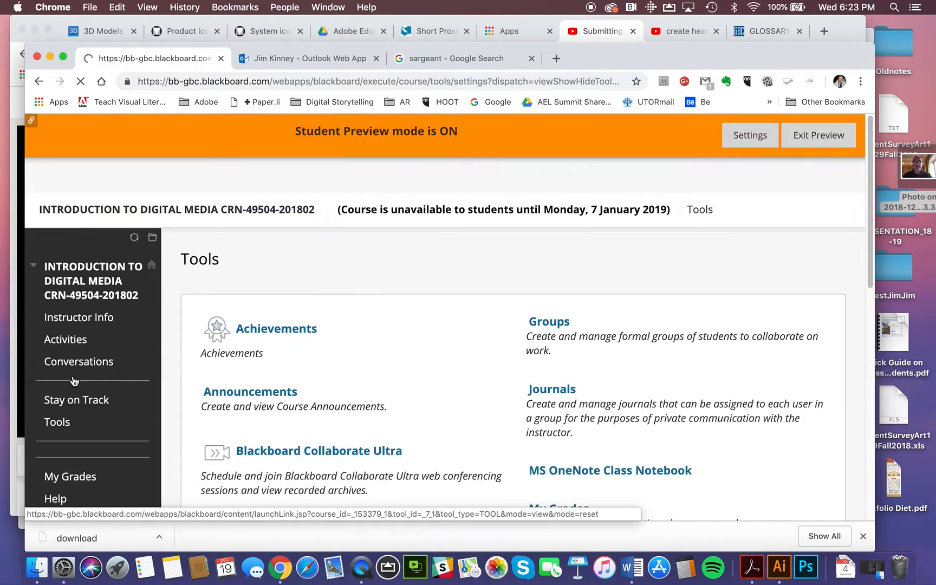
{"action": "scroll", "scroll_direction": "down", "scroll_amount": 3}
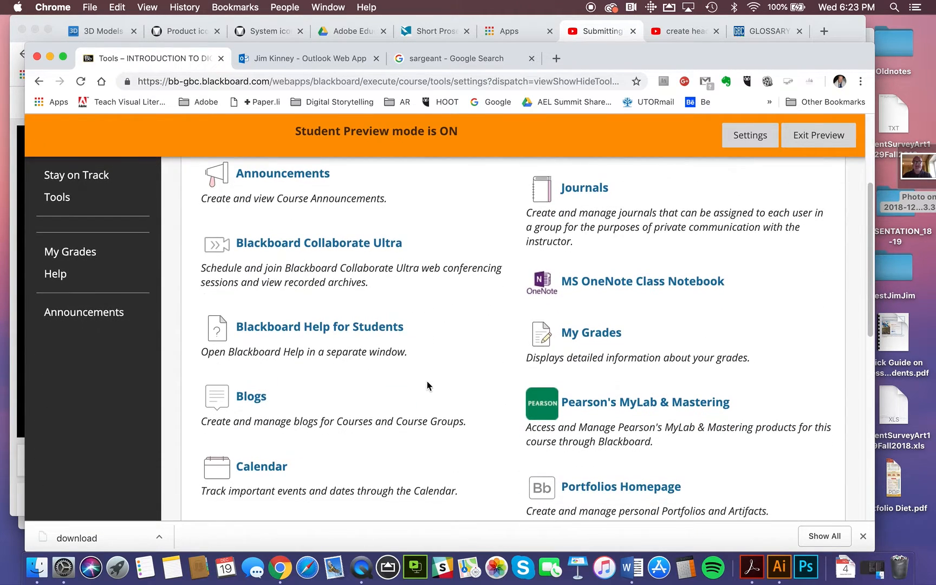
{"action": "scroll", "scroll_direction": "down", "scroll_amount": 3}
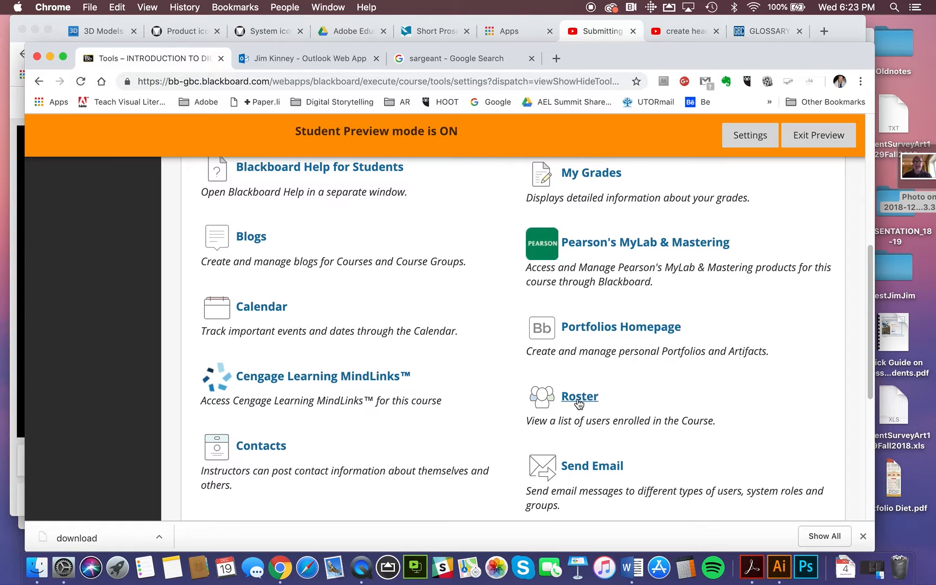
{"action": "left_click", "coordinate": [579, 396]}
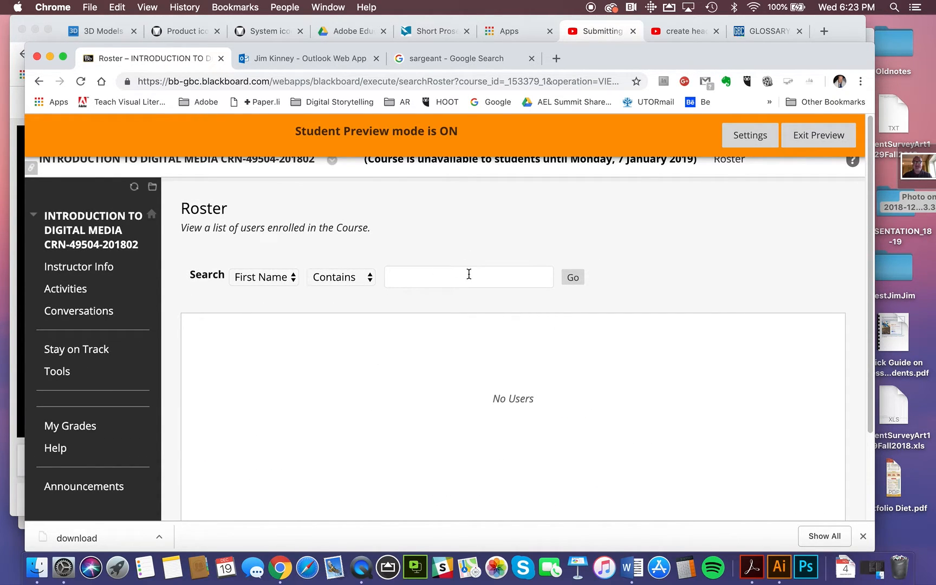
{"action": "mouse_move", "coordinate": [467, 273]}
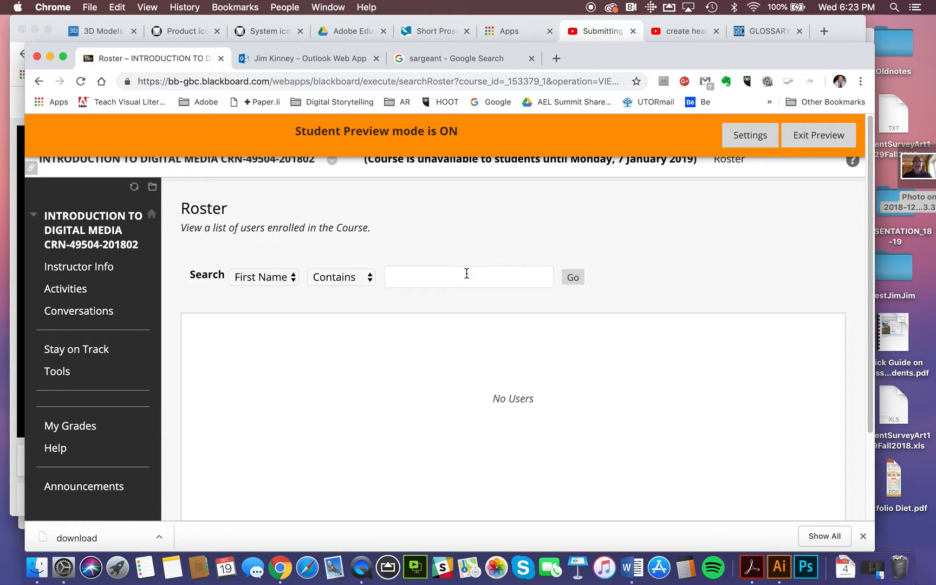
{"action": "mouse_move", "coordinate": [297, 281]}
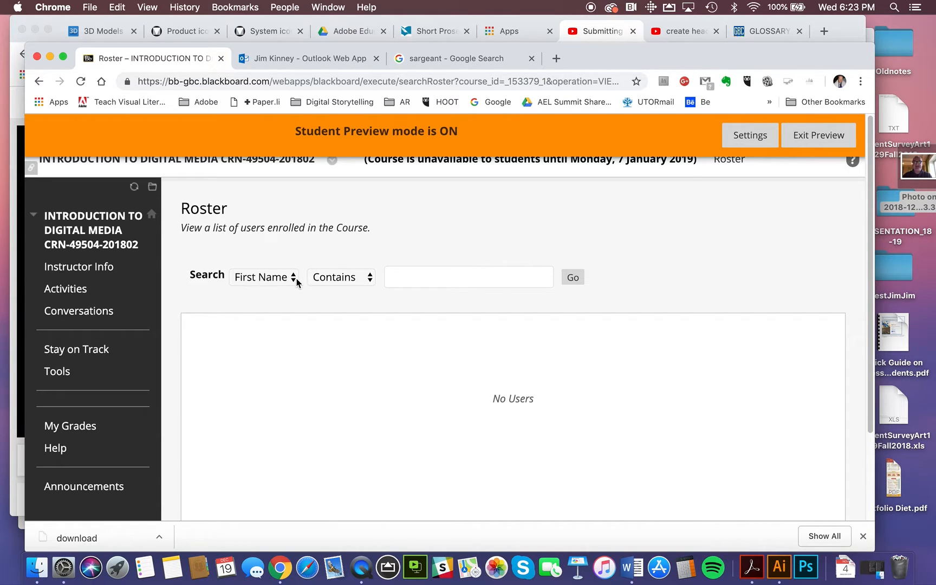
Step: List all 37 enrolled users and view the second roster page
{"action": "left_click", "coordinate": [263, 276]}
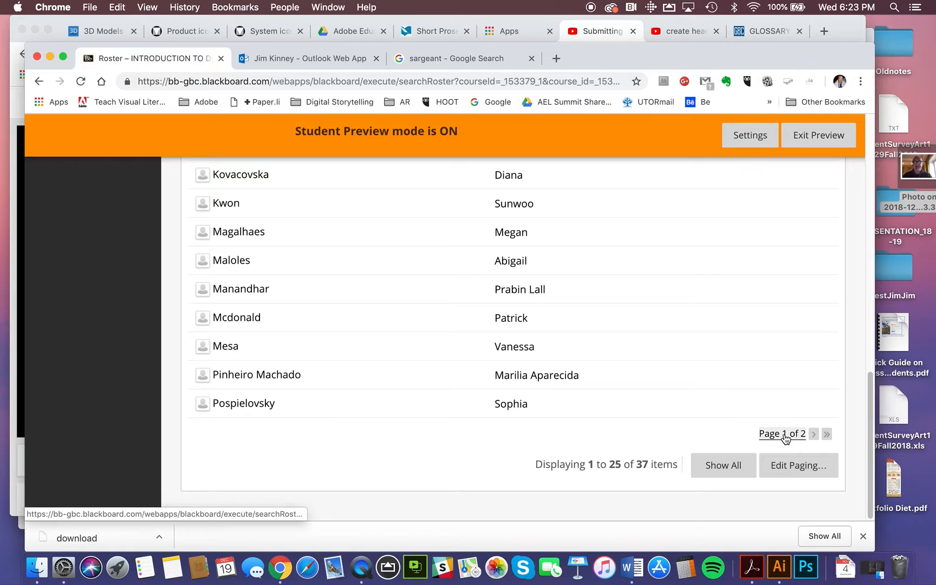
{"action": "mouse_move", "coordinate": [814, 434]}
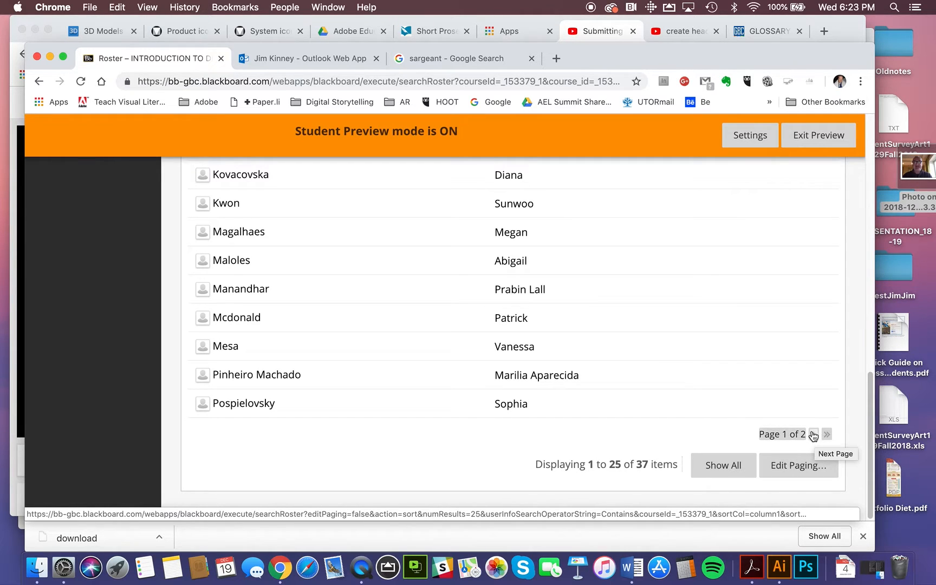
{"action": "left_click", "coordinate": [814, 434]}
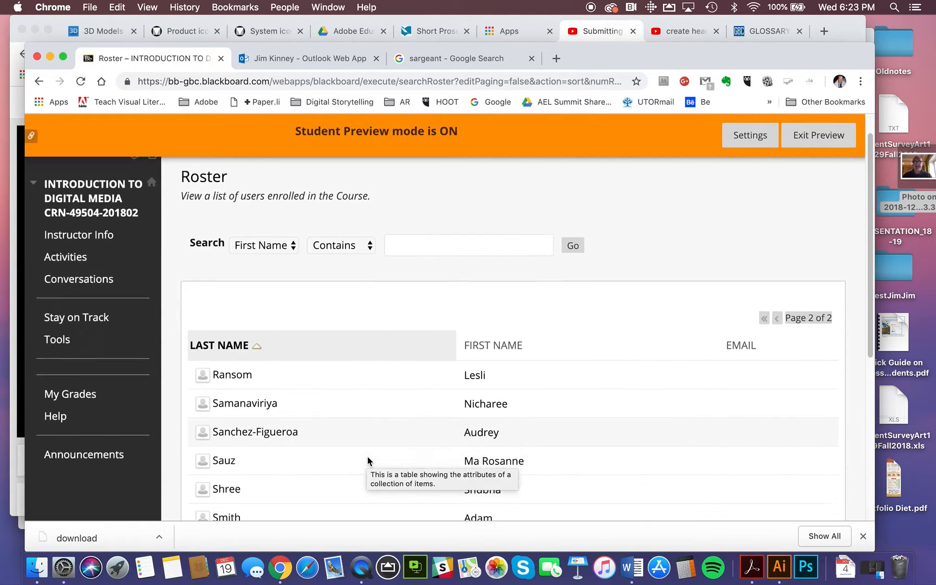
{"action": "scroll", "scroll_direction": "down", "scroll_amount": 3}
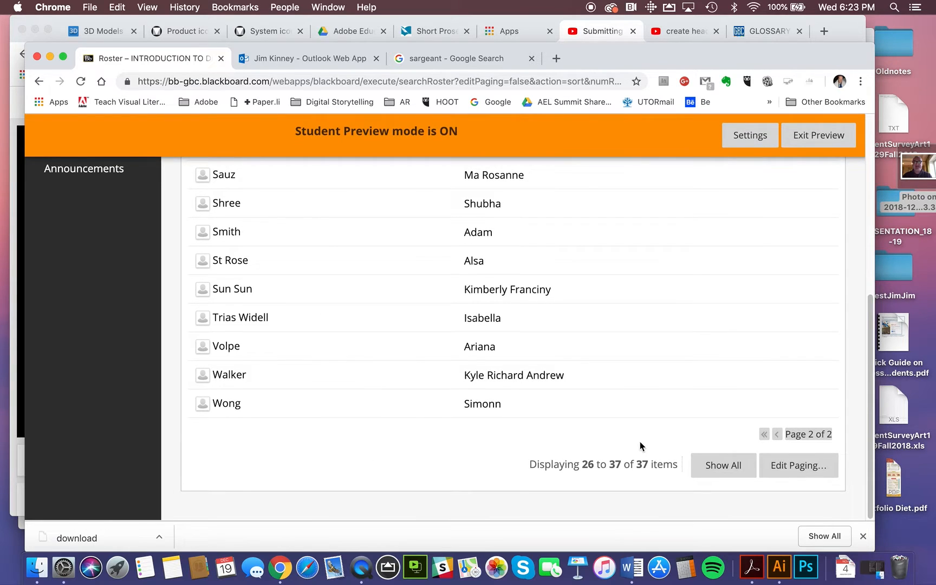
{"action": "scroll", "scroll_direction": "up", "scroll_amount": 3}
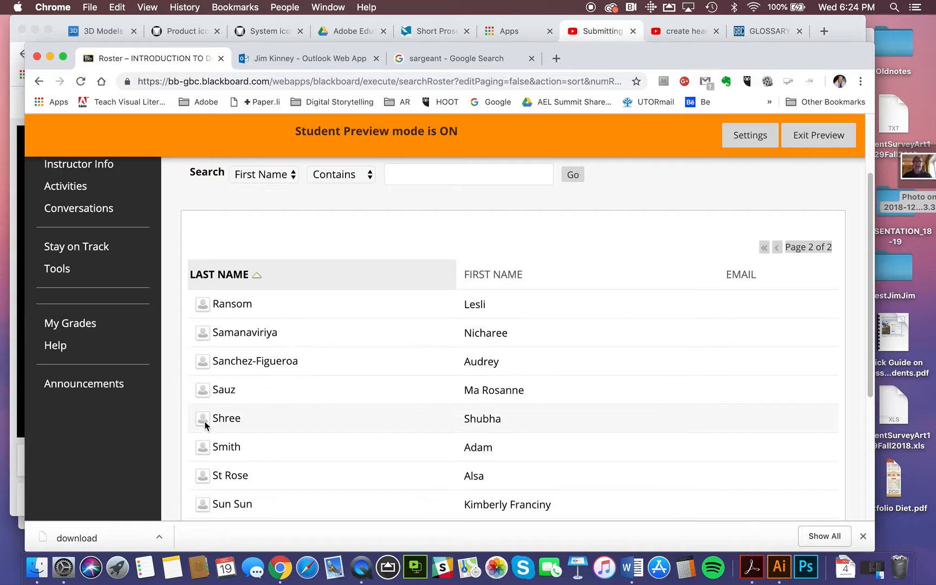
{"action": "mouse_move", "coordinate": [209, 340]}
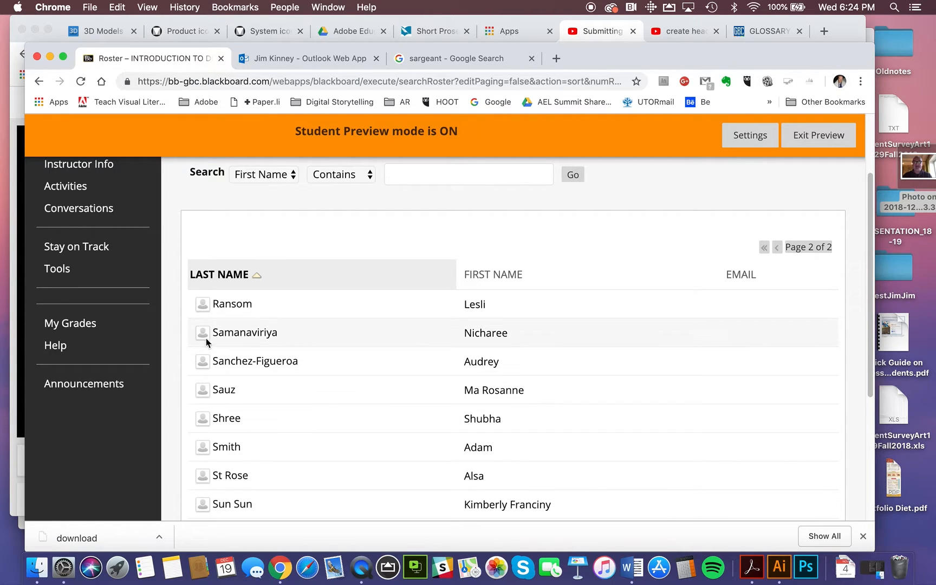
{"action": "mouse_move", "coordinate": [203, 397]}
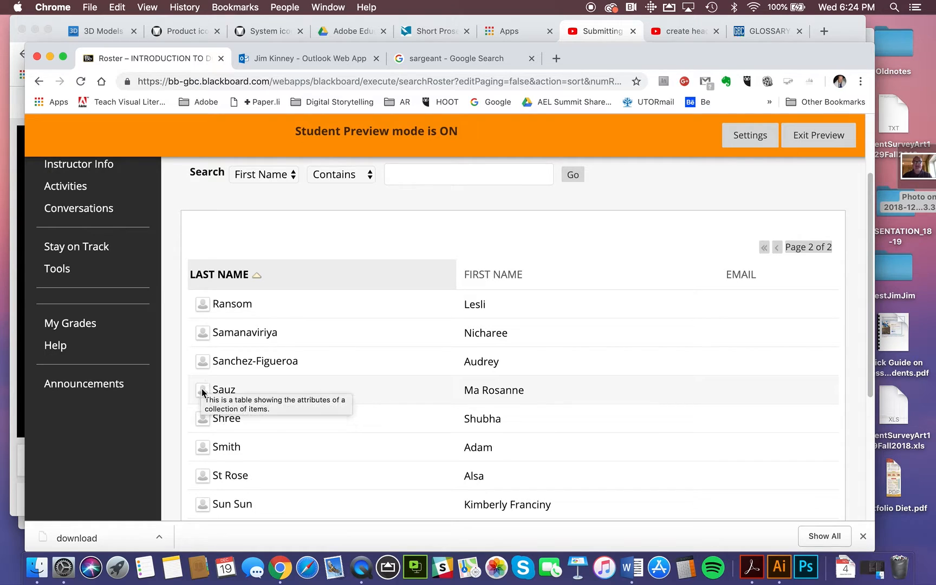
Step: Scroll down page 2 and return to Page 1 of 2 of the roster
{"action": "scroll", "scroll_direction": "down", "scroll_amount": 3}
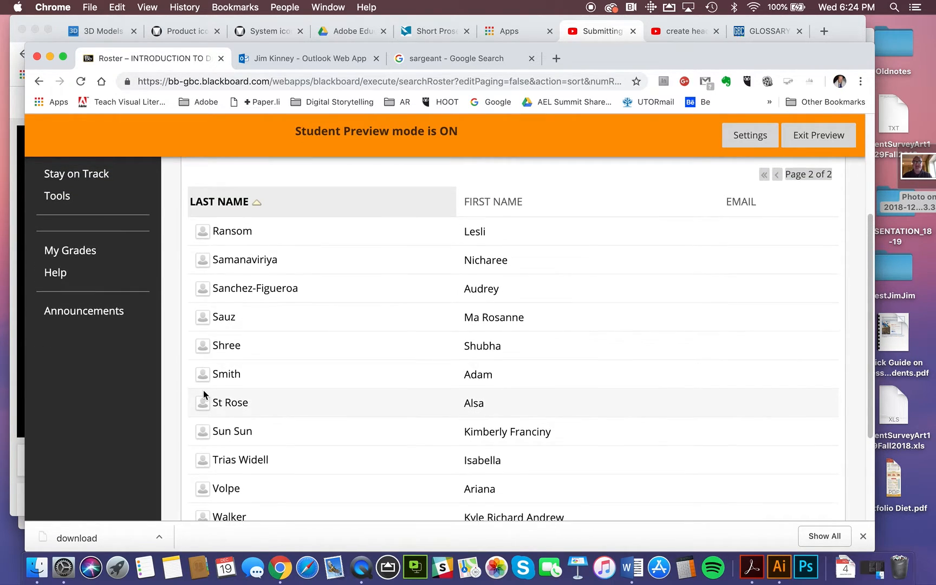
{"action": "mouse_move", "coordinate": [203, 316]}
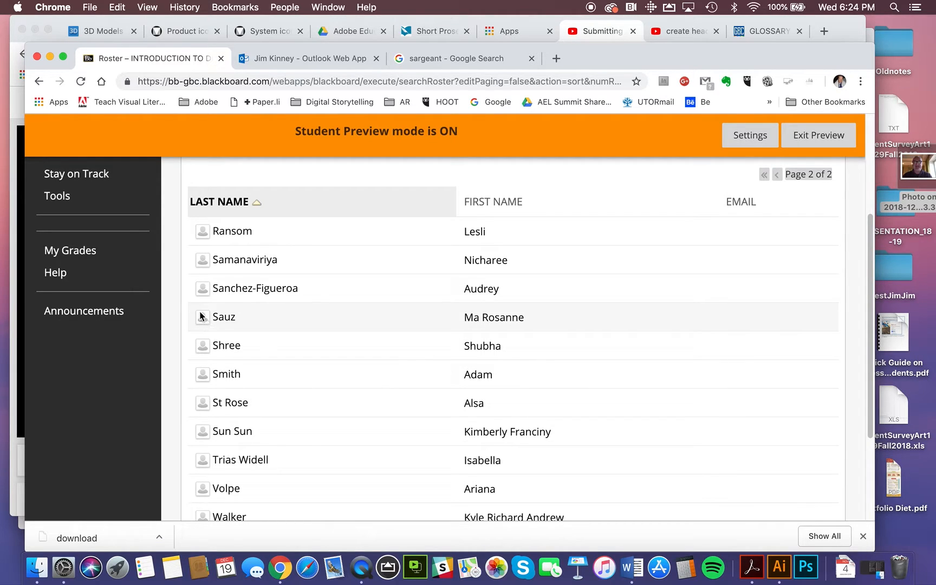
{"action": "scroll", "scroll_direction": "down", "scroll_amount": 3}
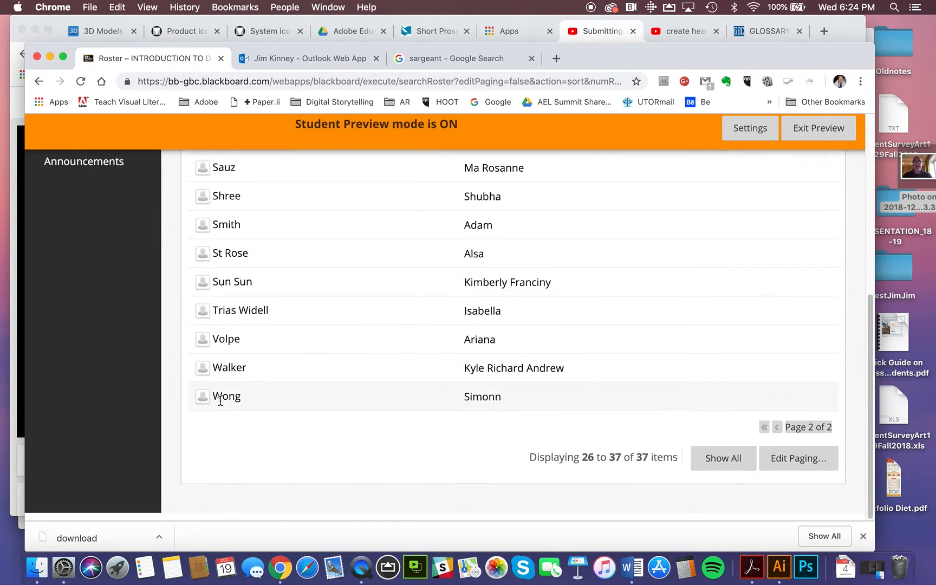
{"action": "left_click", "coordinate": [777, 426]}
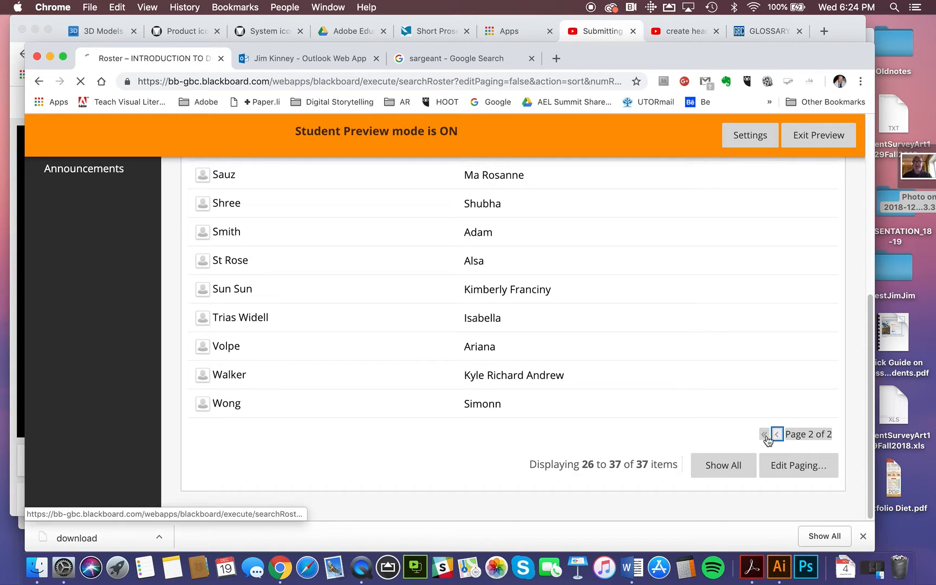
{"action": "left_click", "coordinate": [777, 434]}
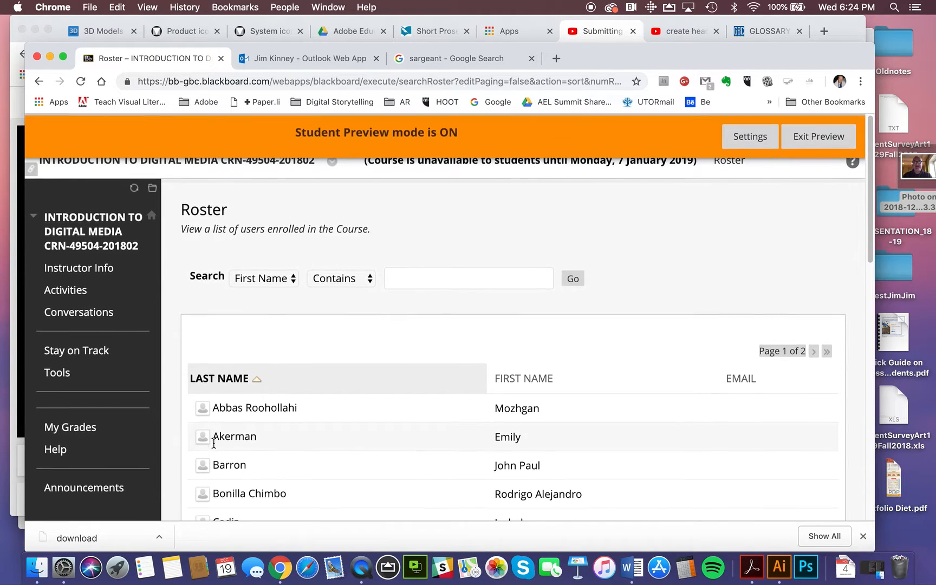
Step: Exit Student Preview and open the XLIST201801 ART1029 course from My Blackboard
{"action": "left_click", "coordinate": [819, 136]}
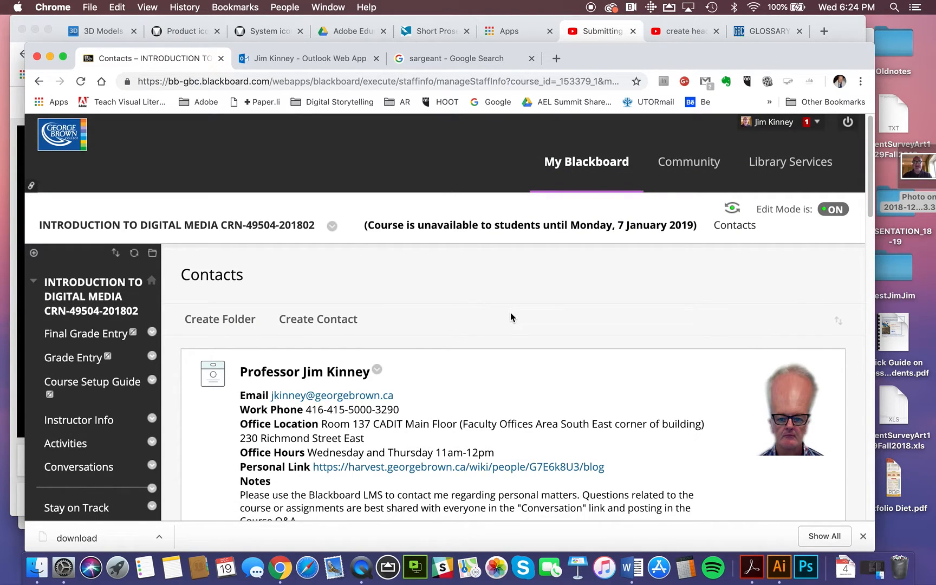
{"action": "left_click", "coordinate": [585, 162]}
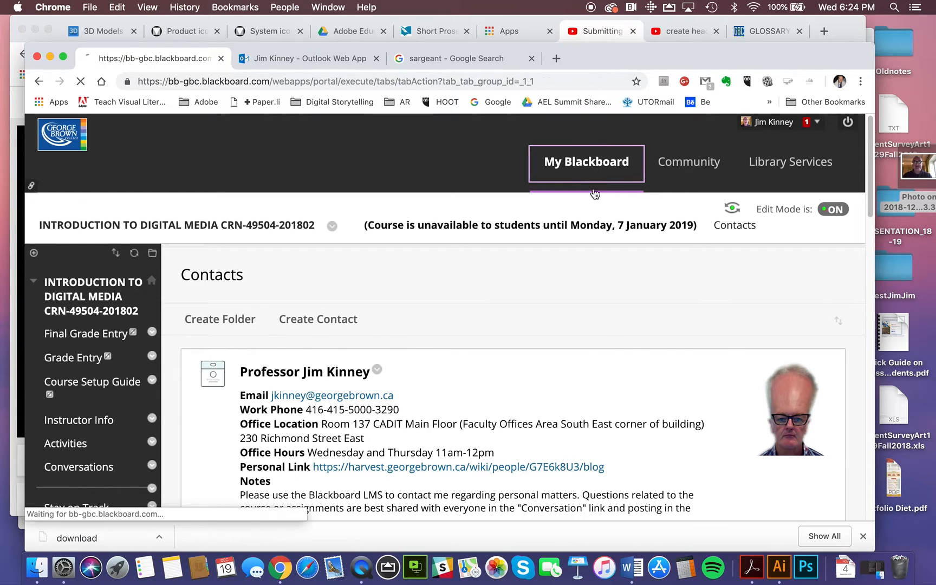
{"action": "left_click", "coordinate": [585, 162]}
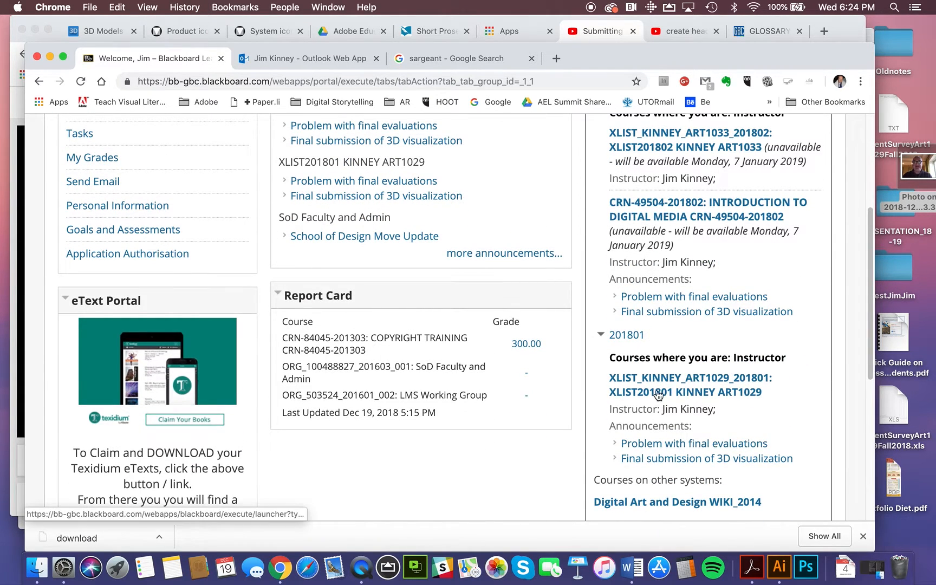
{"action": "left_click", "coordinate": [685, 392]}
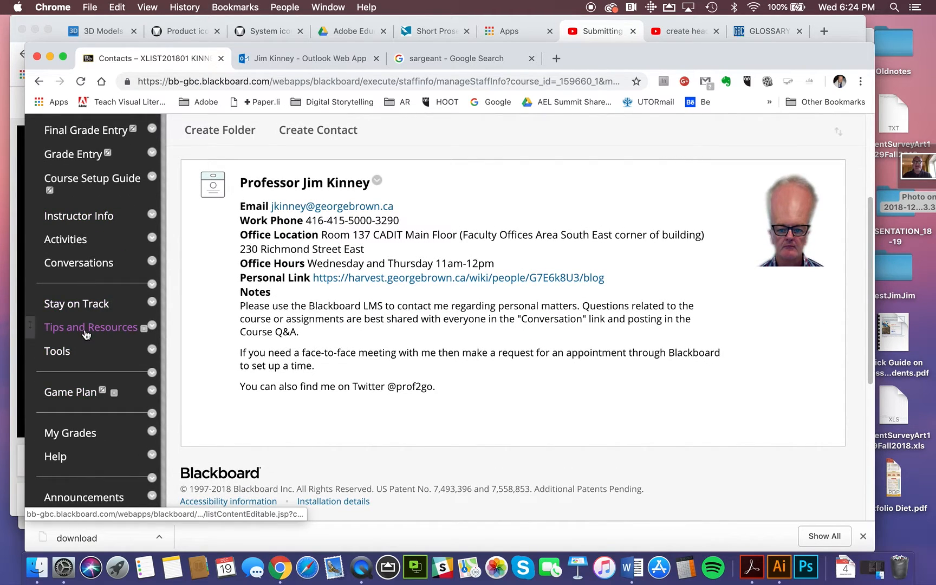
{"action": "scroll", "scroll_direction": "down", "scroll_amount": 3}
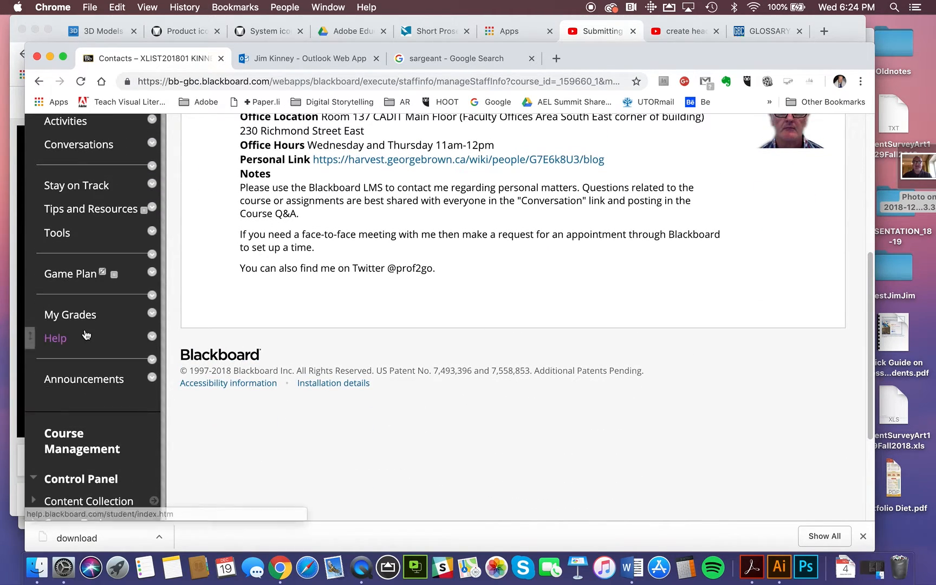
Step: Open Roster from the ART1029 Tools page and run an empty search to list everyone
{"action": "left_click", "coordinate": [58, 233]}
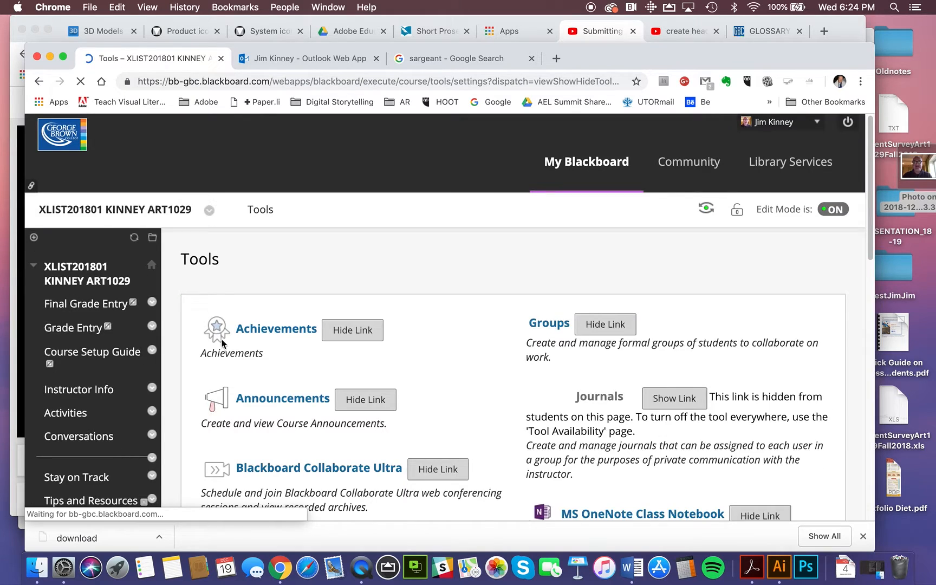
{"action": "scroll", "scroll_direction": "down", "scroll_amount": 3}
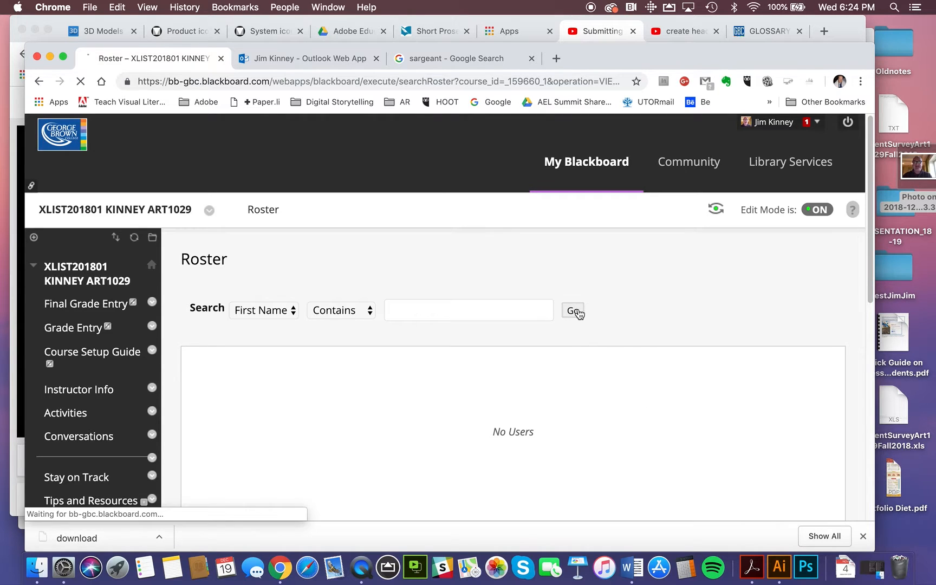
{"action": "left_click", "coordinate": [572, 310]}
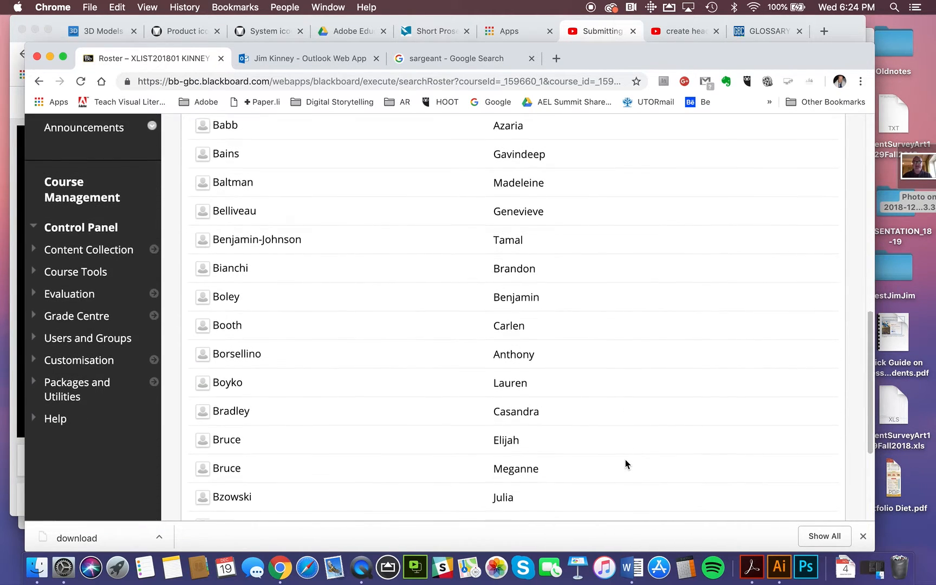
Step: Page forward through the 118-user roster to the K–M surnames showing the student's photo
{"action": "scroll", "scroll_direction": "down", "scroll_amount": 3}
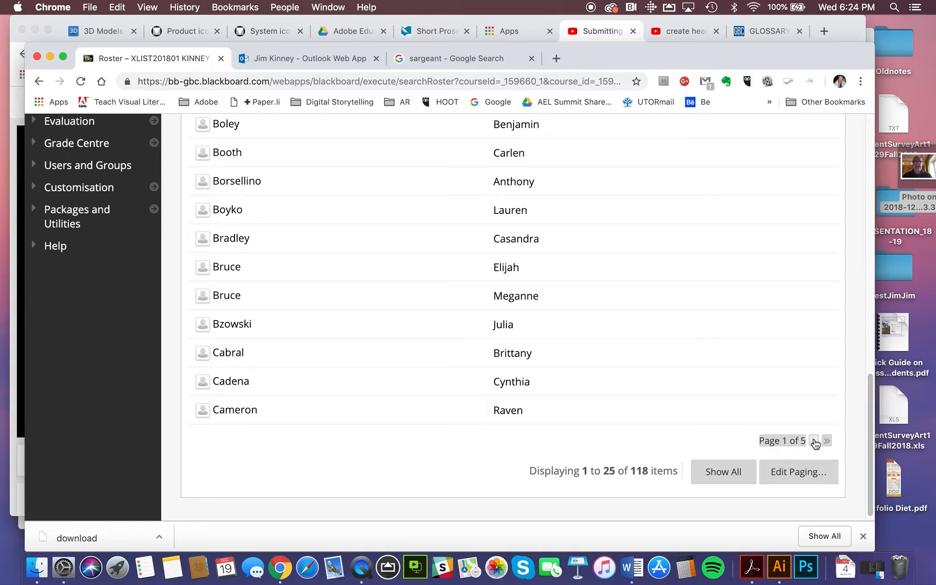
{"action": "left_click", "coordinate": [816, 440]}
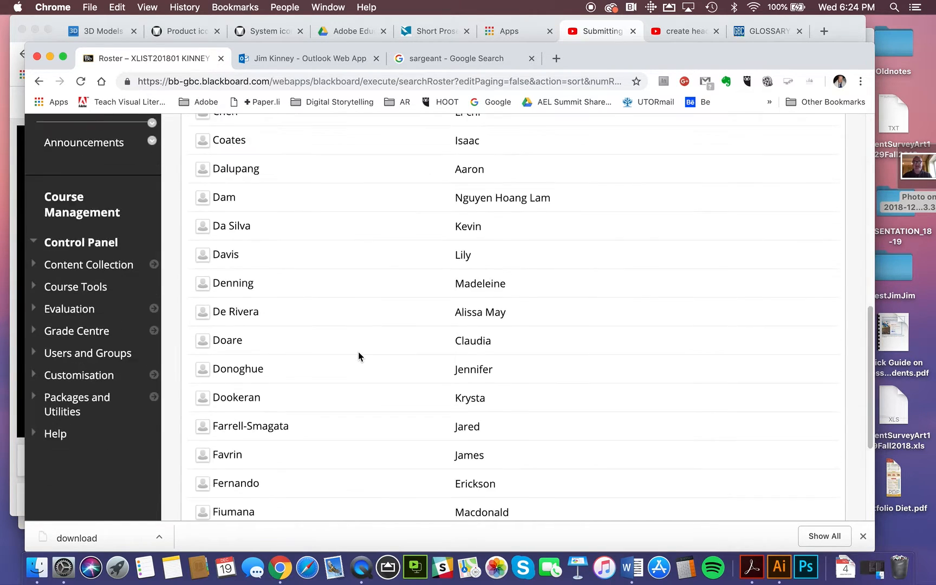
{"action": "left_click", "coordinate": [825, 434]}
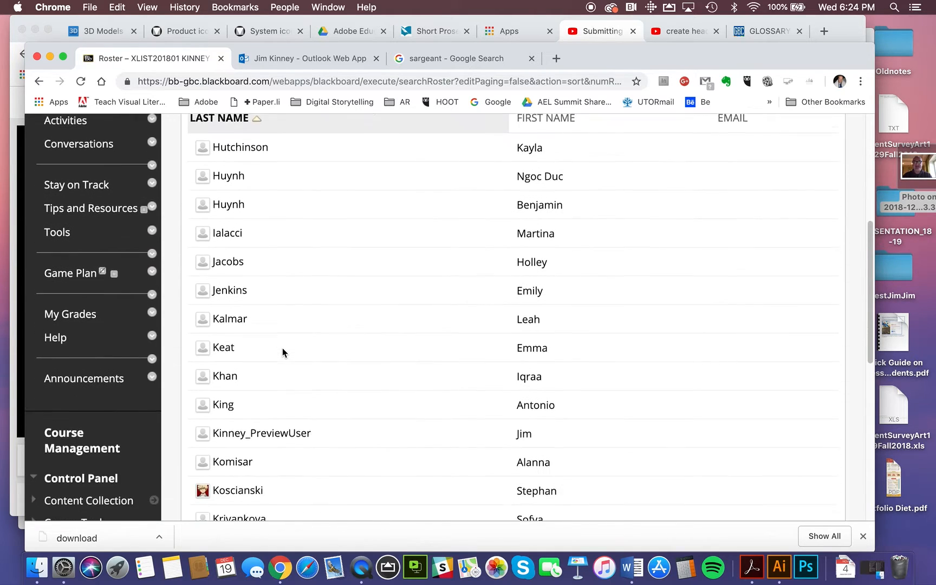
{"action": "scroll", "scroll_direction": "down", "scroll_amount": 3}
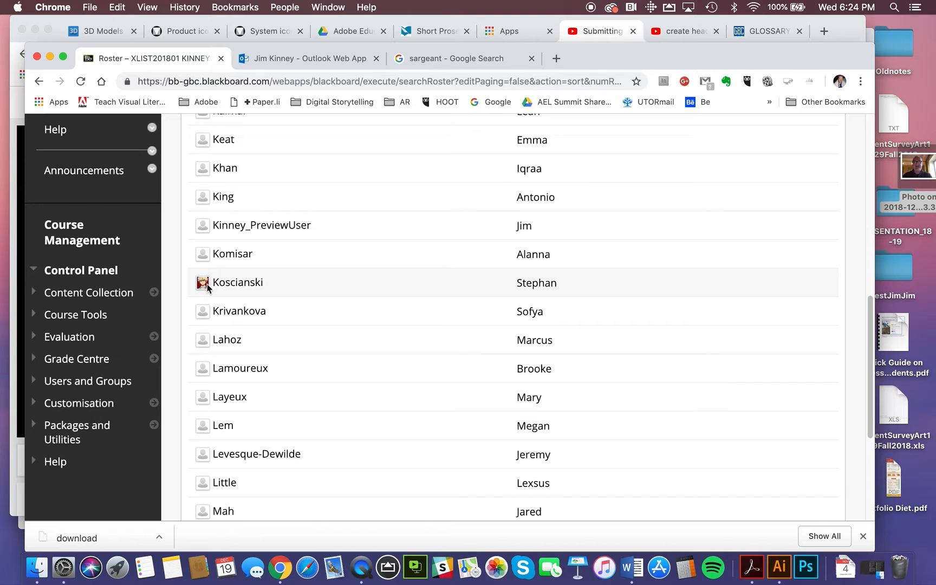
{"action": "mouse_move", "coordinate": [208, 288]}
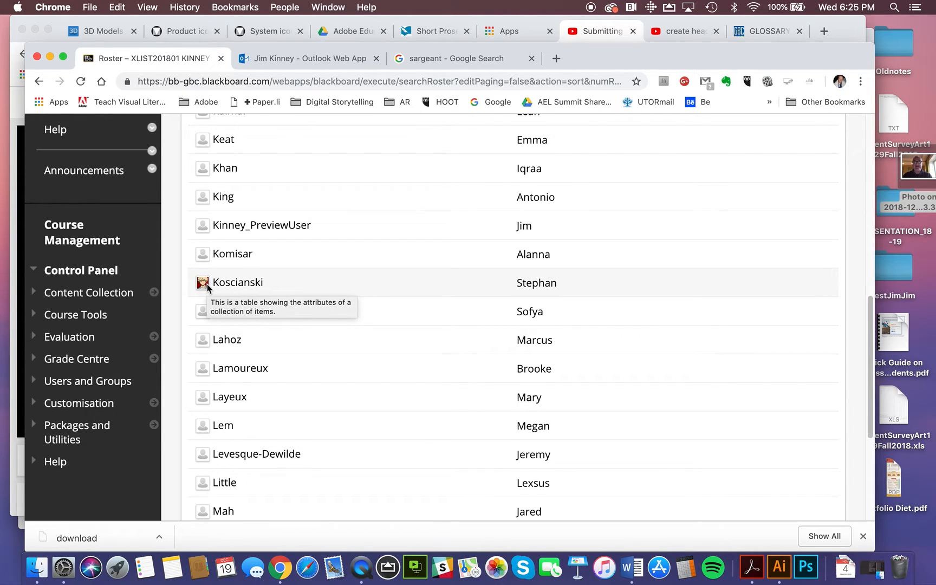
{"action": "mouse_move", "coordinate": [207, 288]}
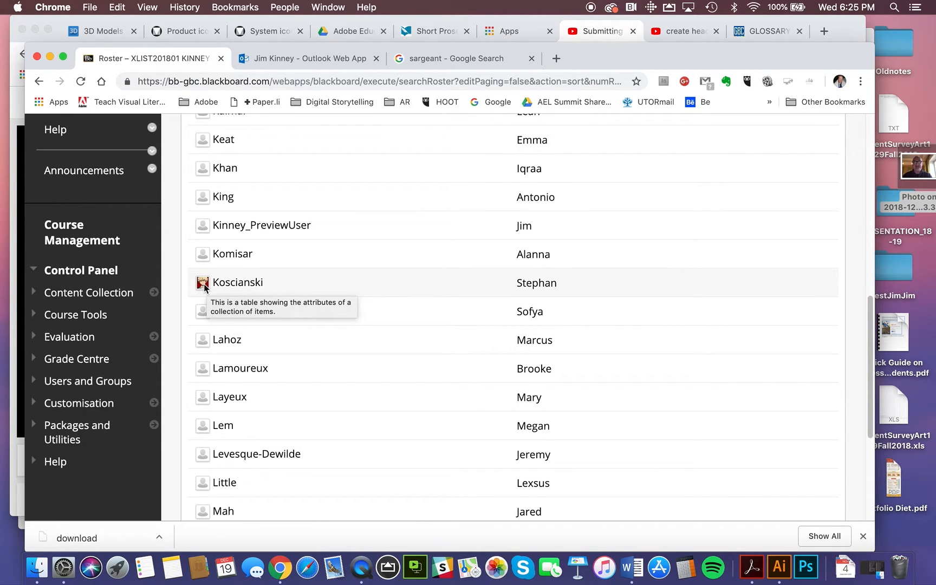